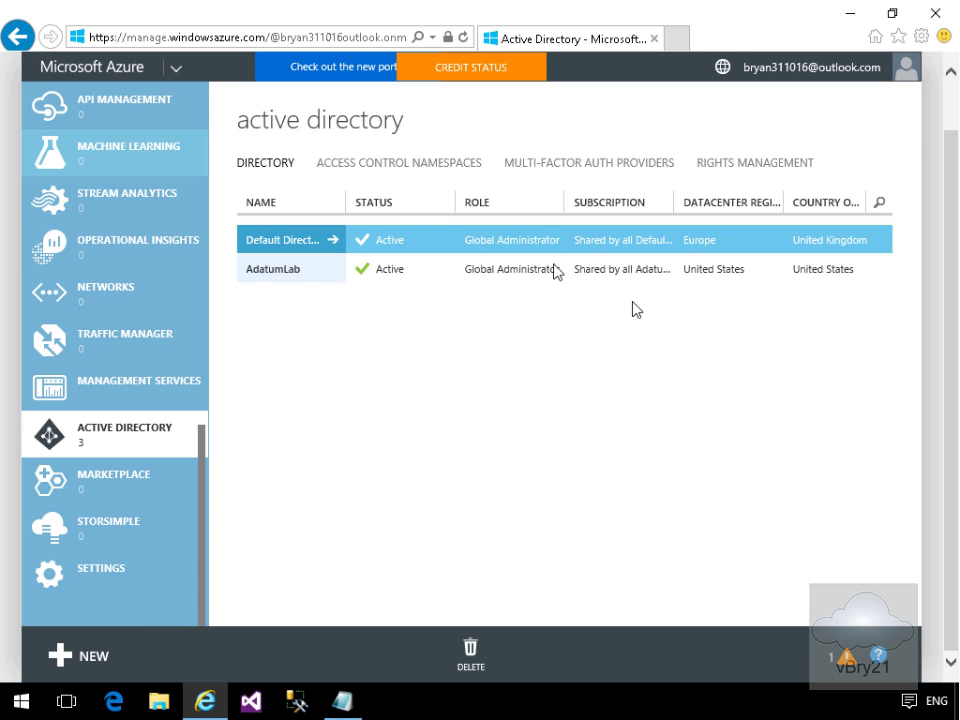
mouse_move(388, 174)
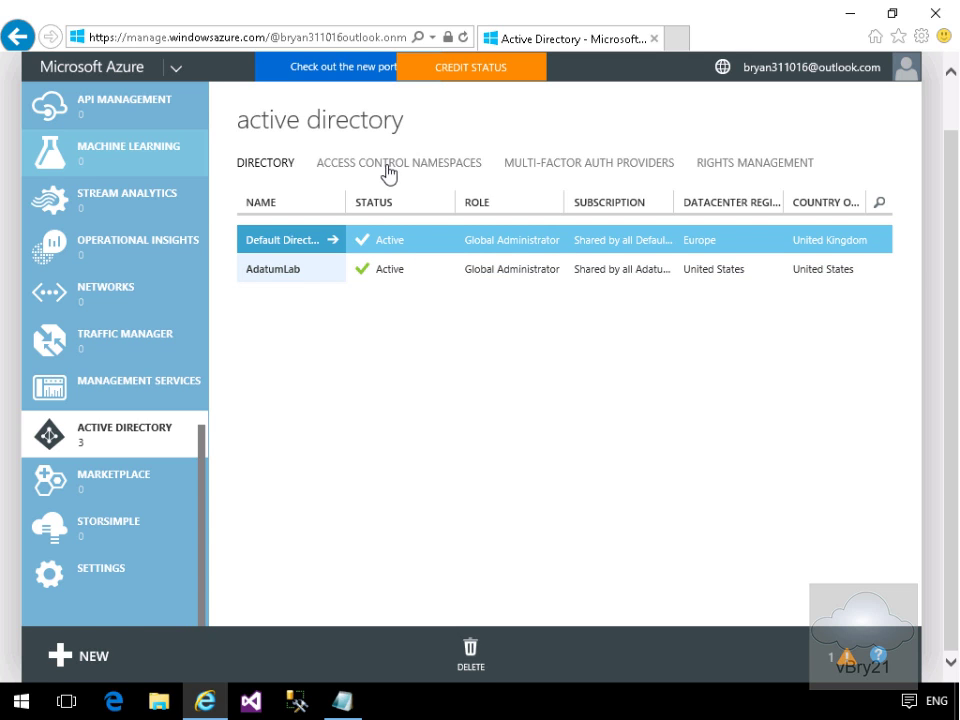
mouse_move(170, 430)
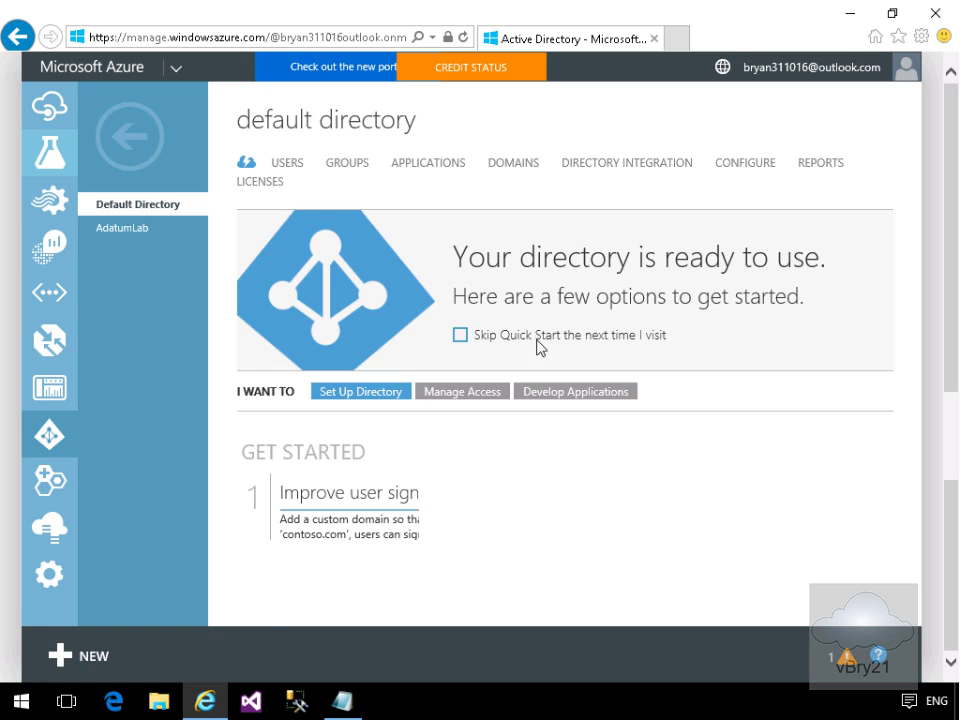
Step: Start adding a new application from the Default Directory's applications list
left_click(428, 162)
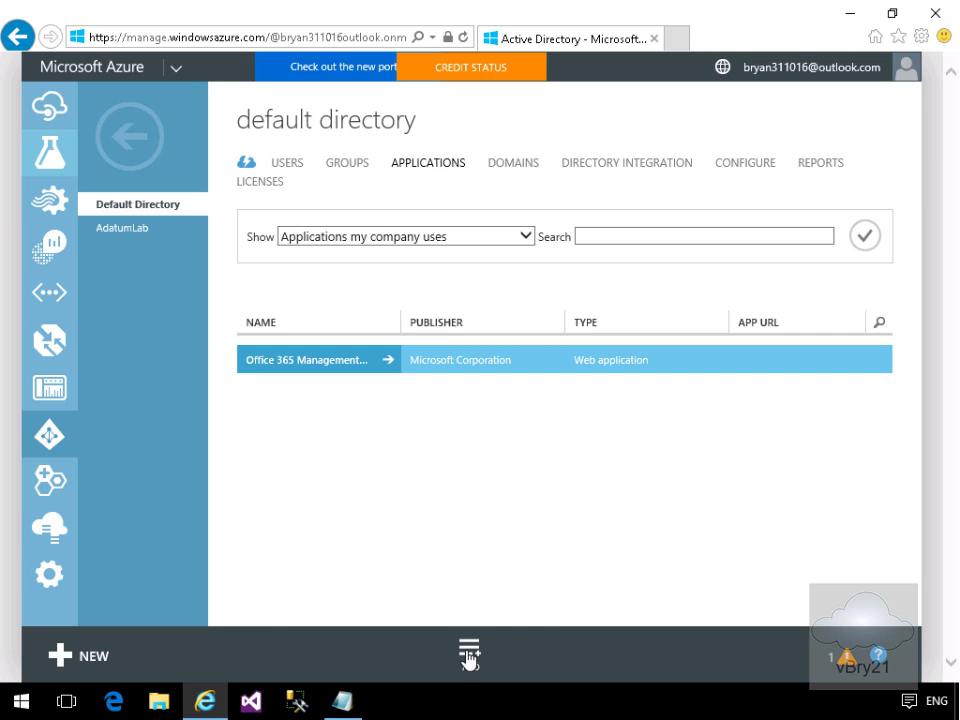
left_click(468, 654)
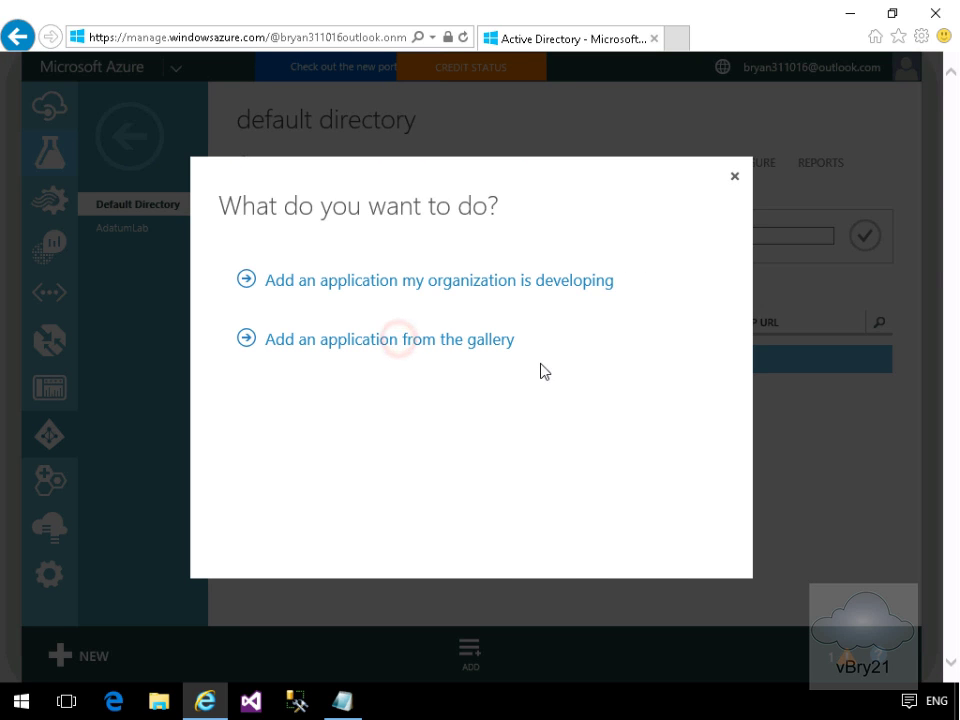
Step: Choose Yahoo Mail from the gallery's Mail category and begin naming it 'Bry…'
left_click(388, 340)
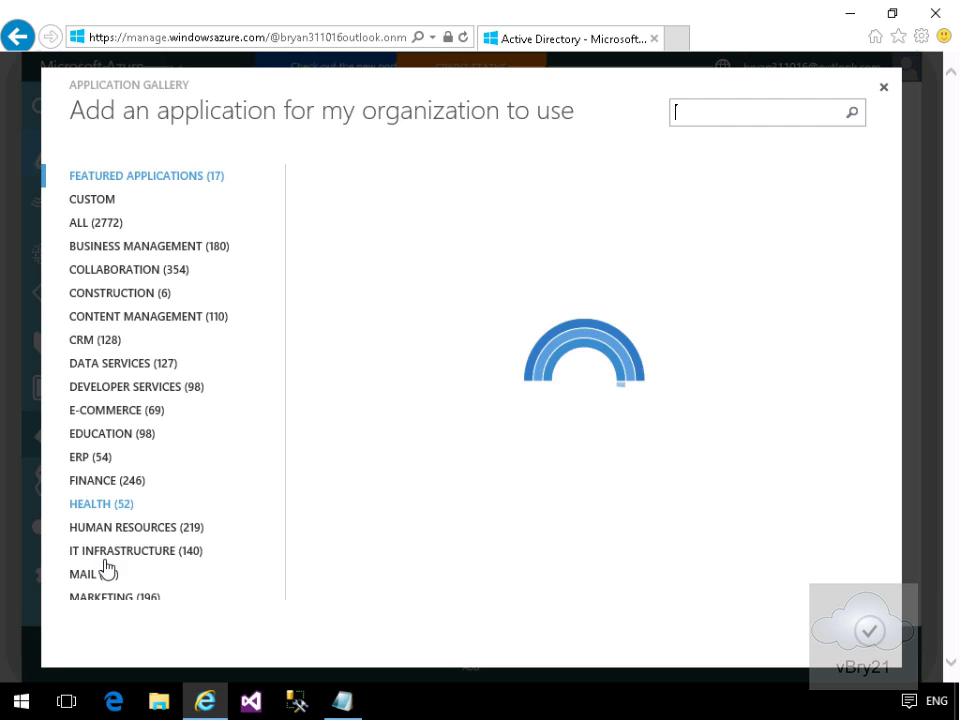
left_click(82, 572)
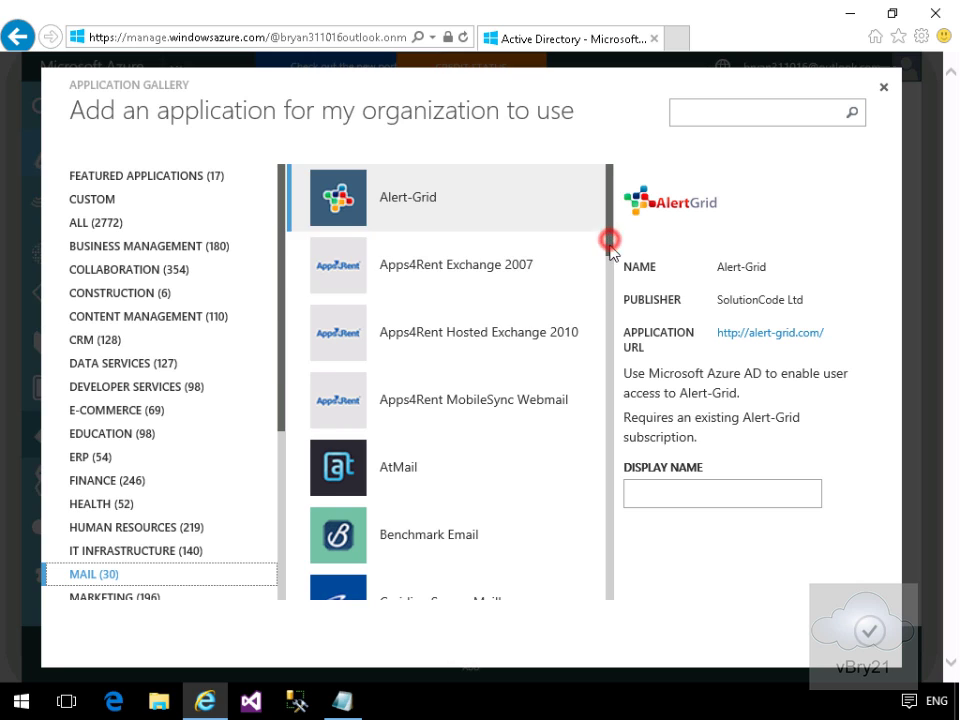
scroll("down", 3)
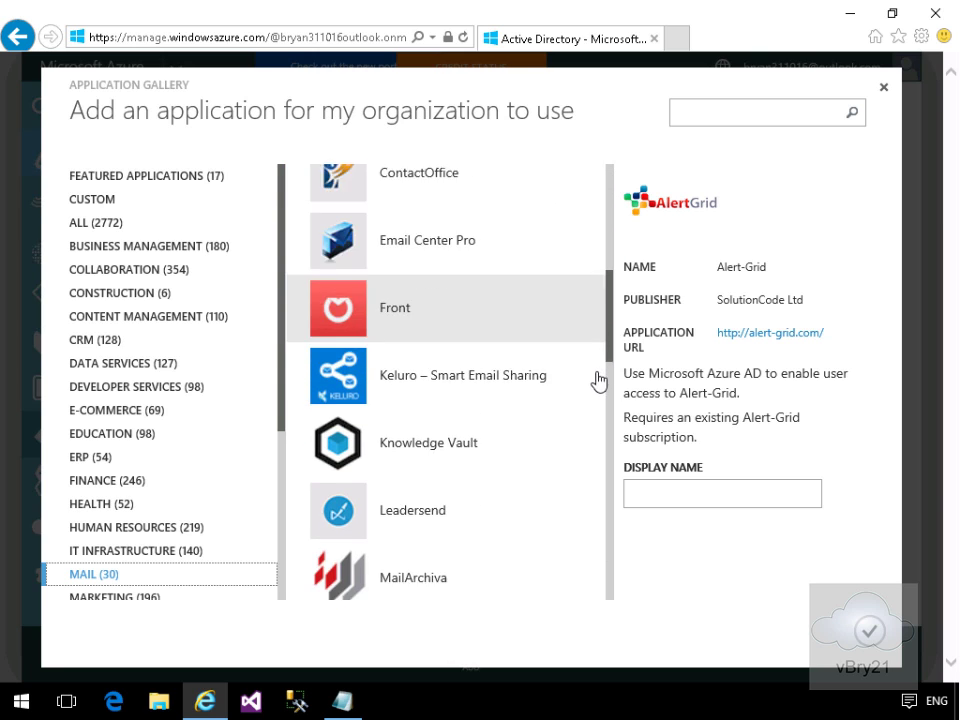
scroll("down", 3)
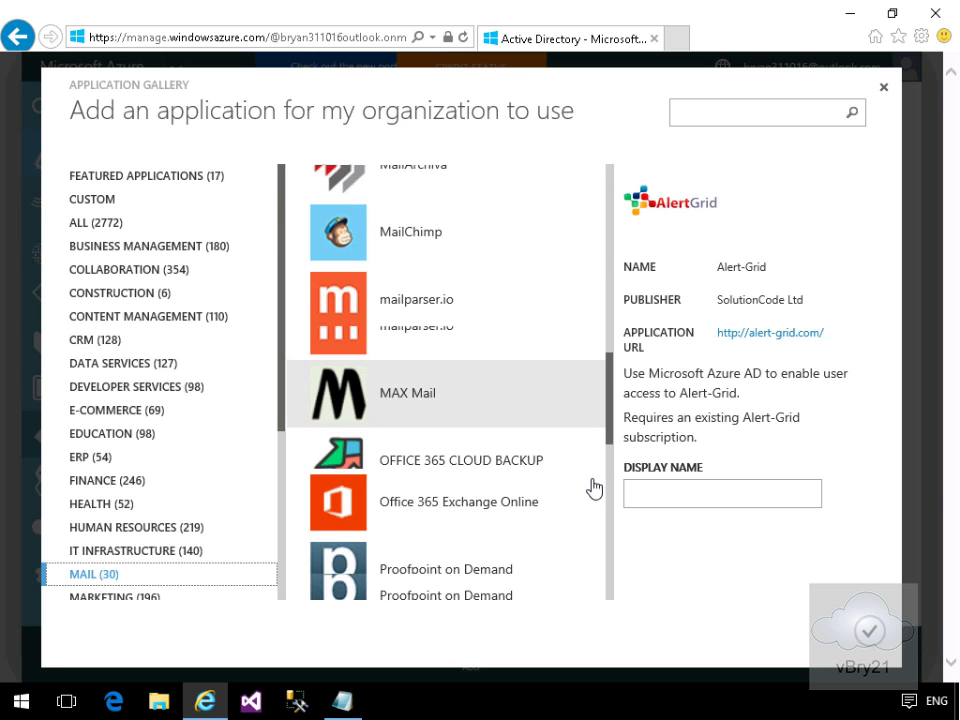
scroll("down", 3)
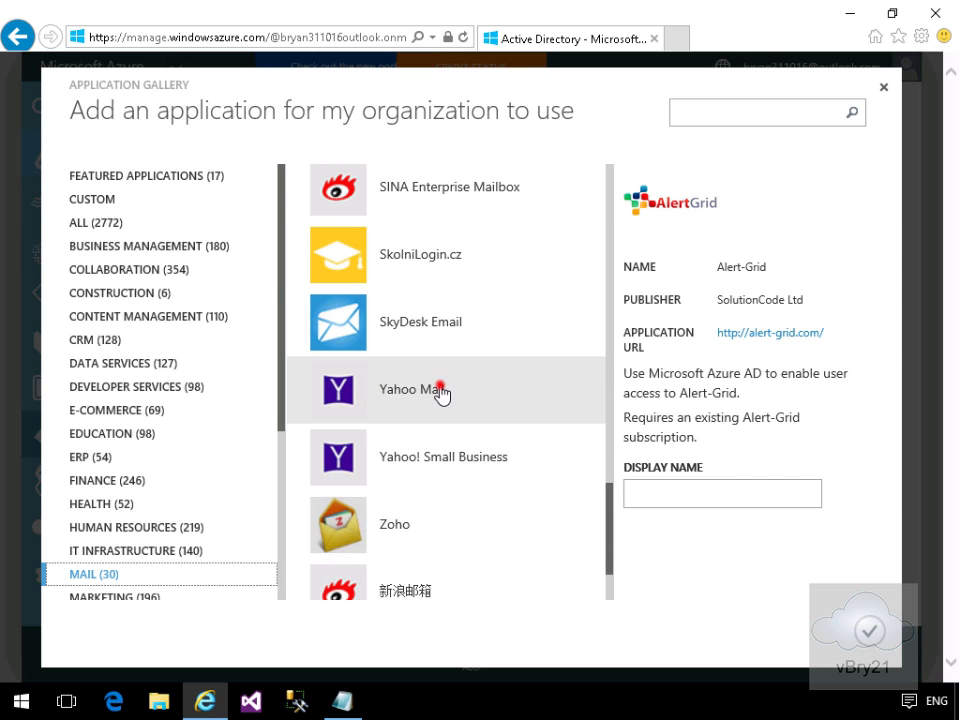
scroll("down", 3)
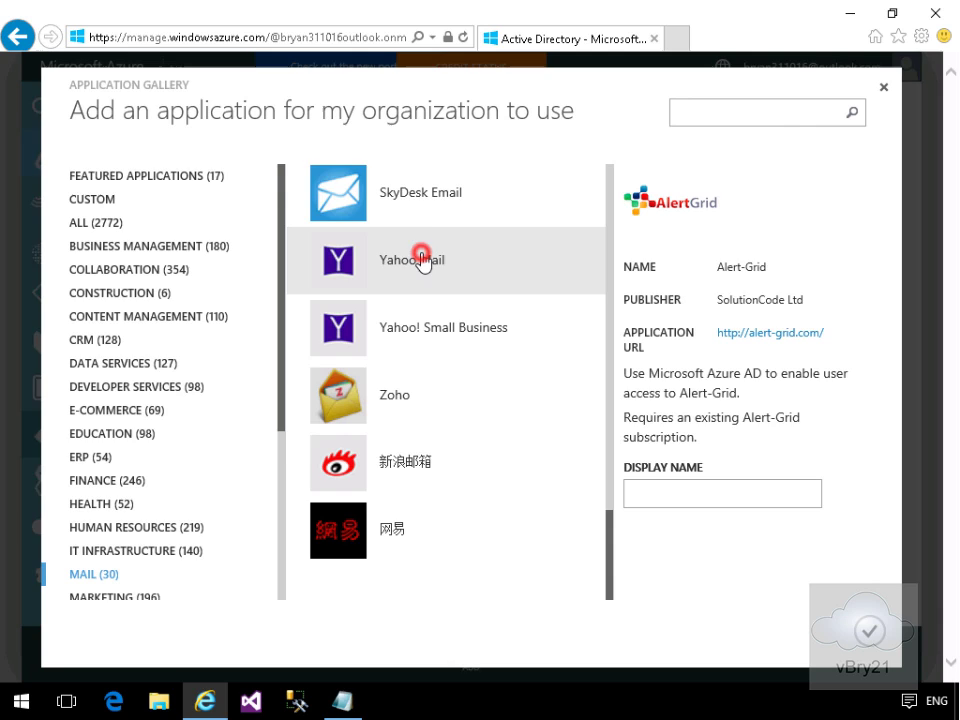
left_click(422, 260)
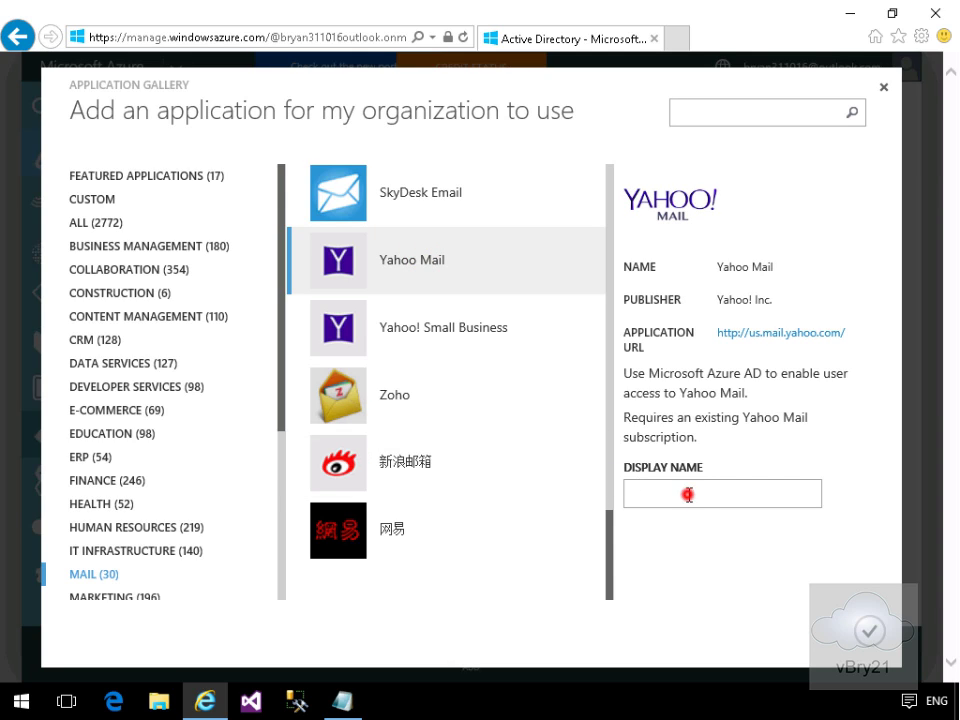
type("Bry")
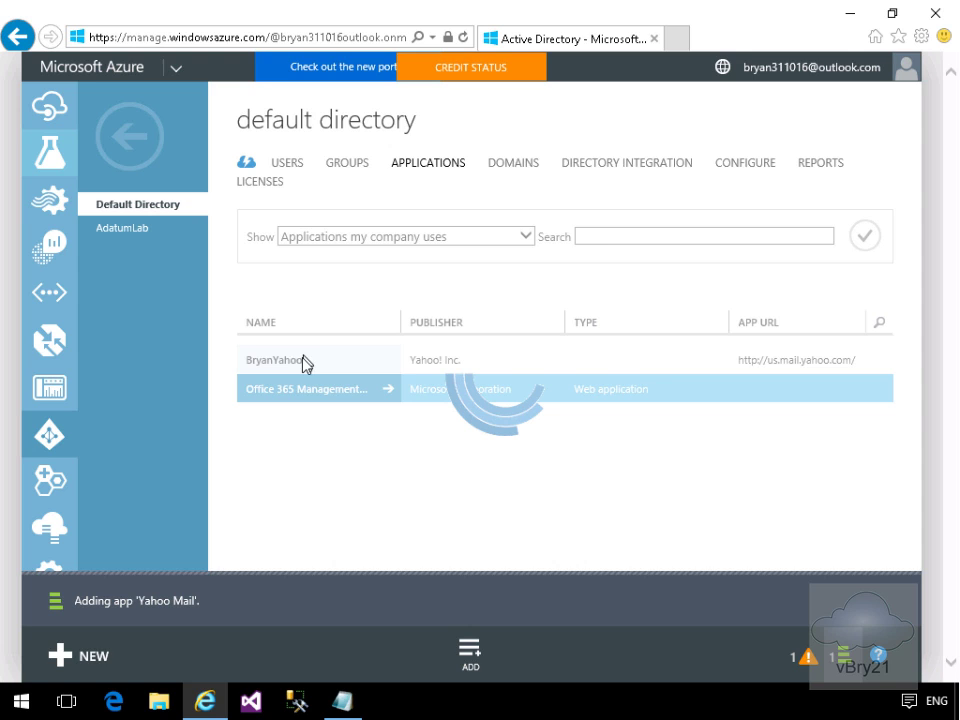
mouse_move(442, 384)
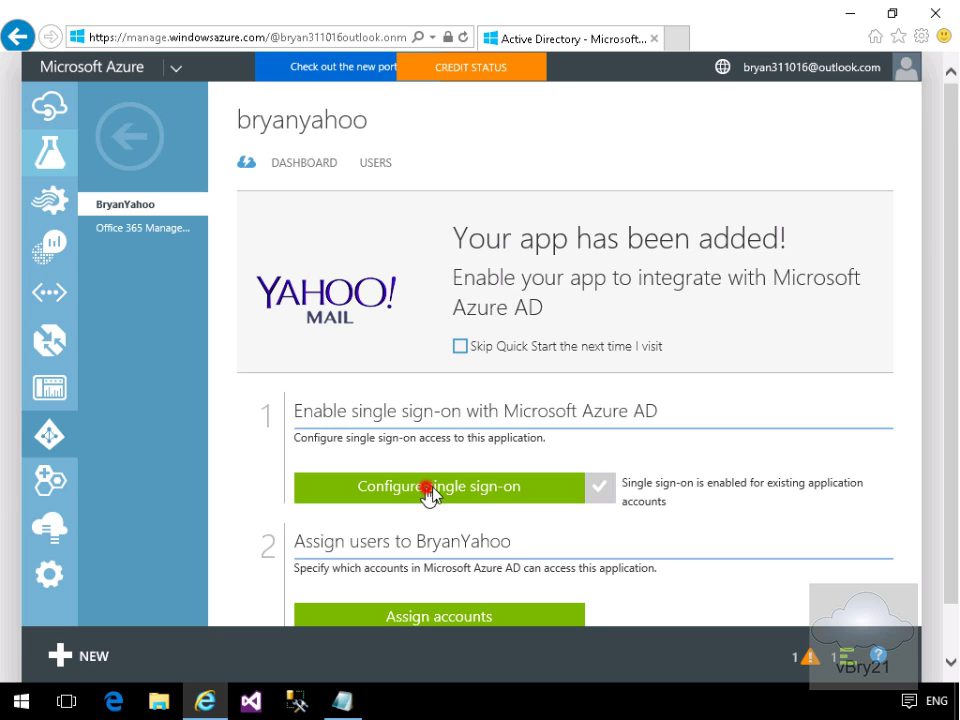
Step: Configure BryanYahoo with Password Single Sign-On and confirm the setup
left_click(438, 488)
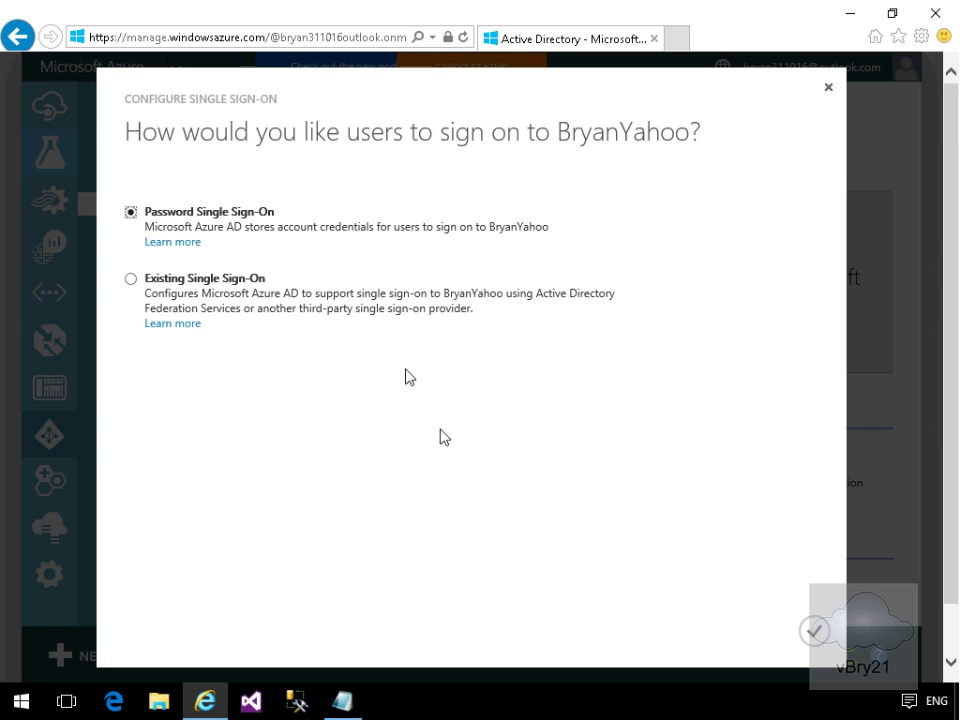
mouse_move(208, 158)
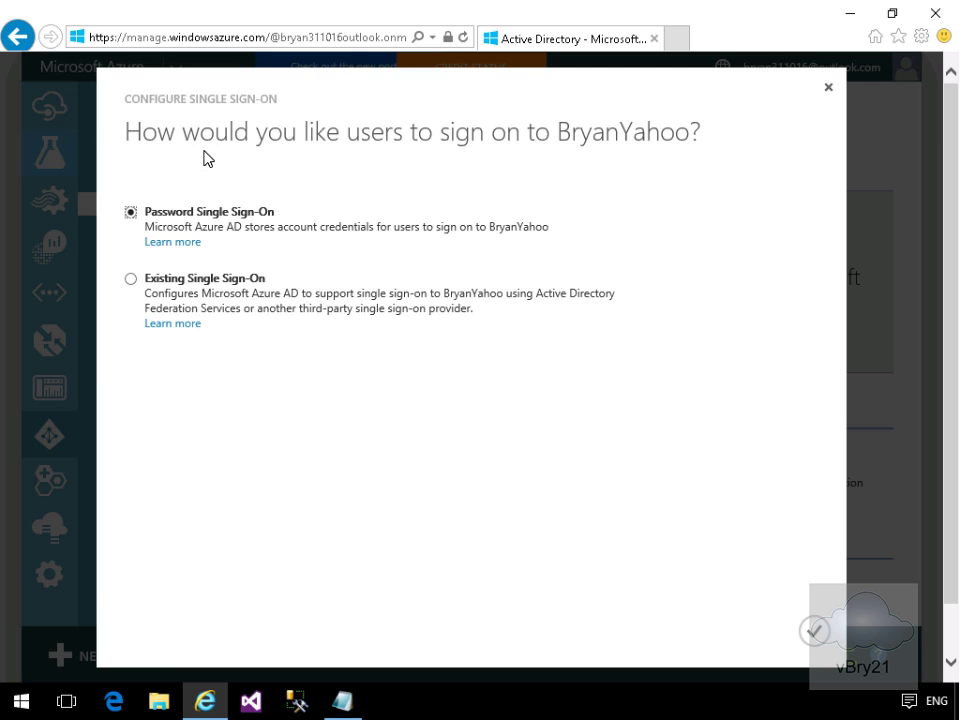
mouse_move(406, 276)
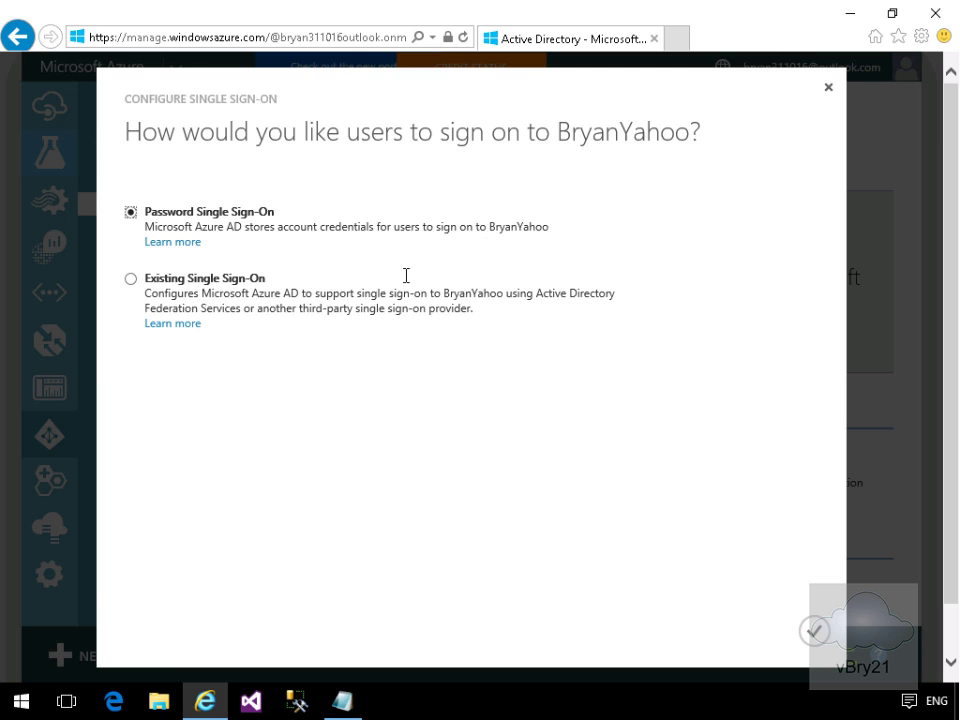
mouse_move(222, 264)
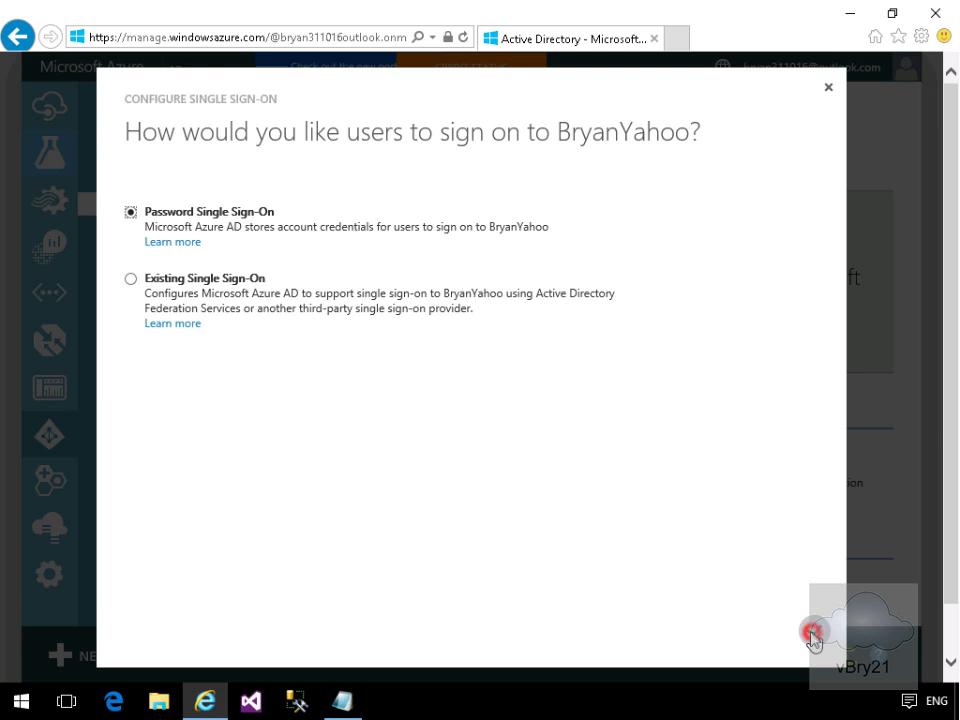
left_click(130, 212)
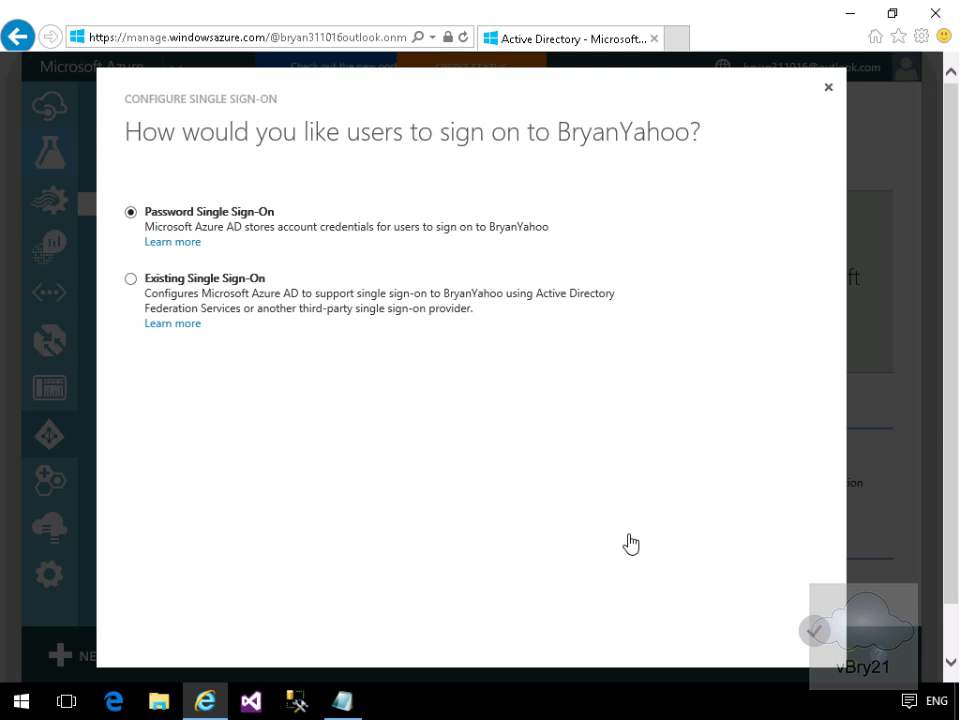
left_click(828, 88)
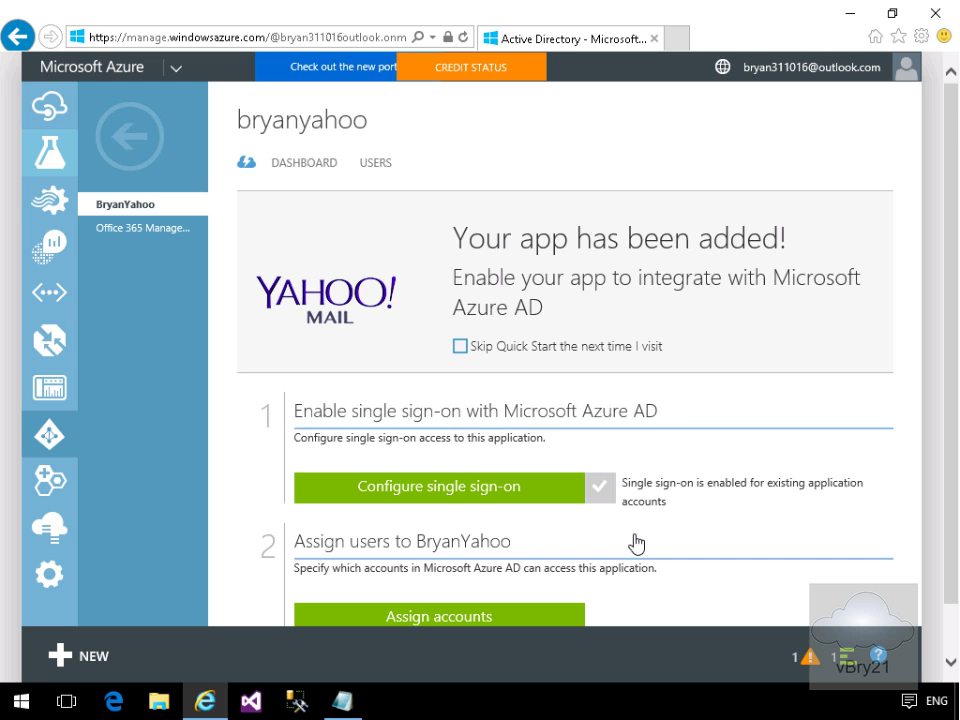
mouse_move(936, 568)
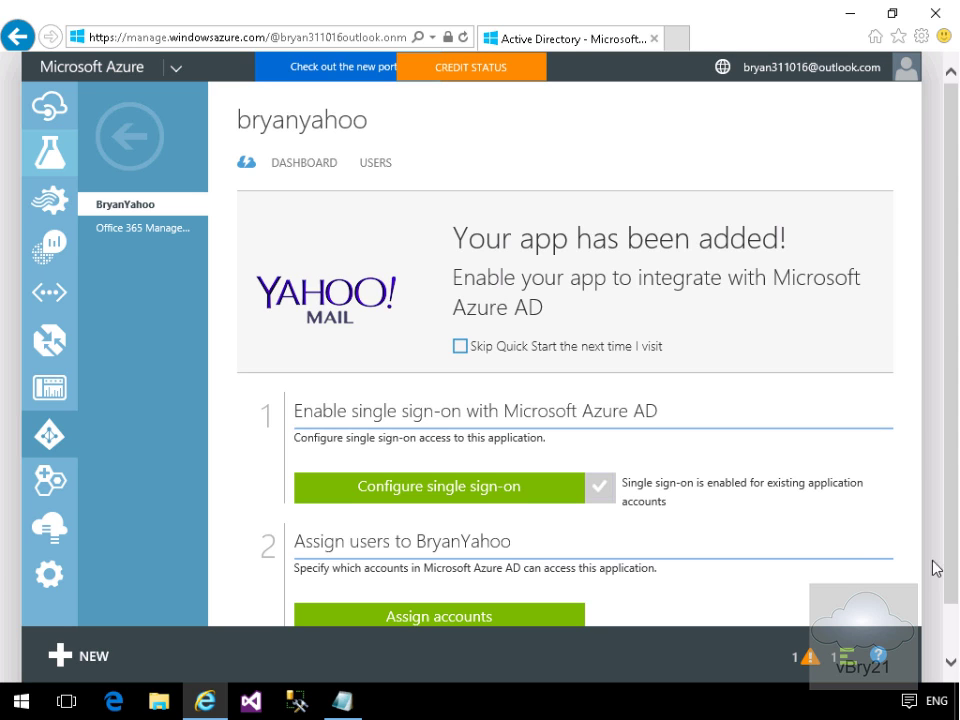
scroll("down", 3)
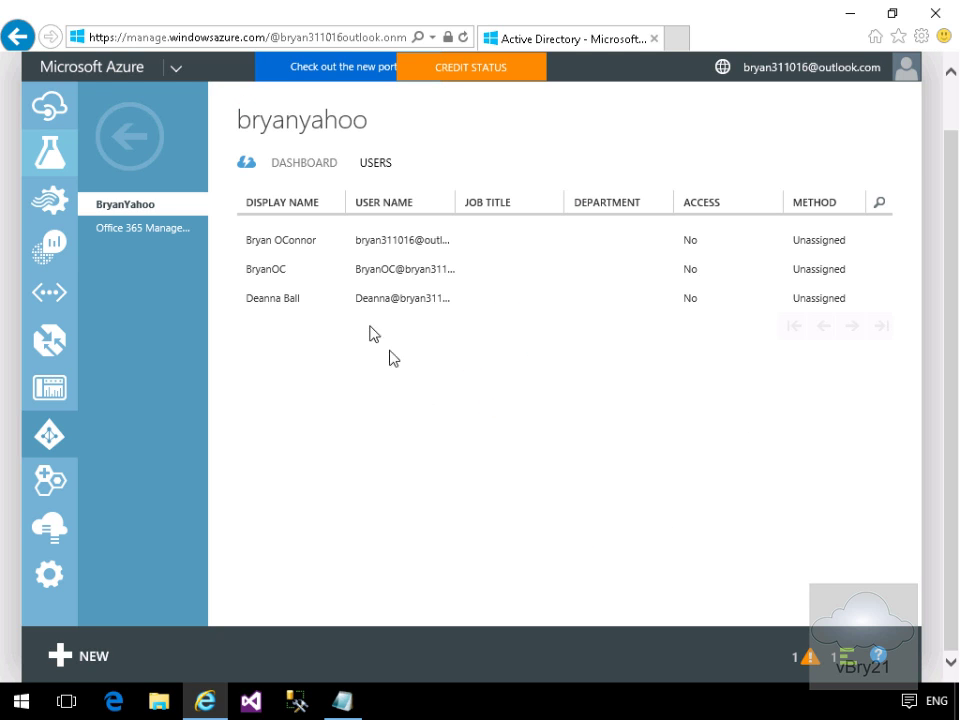
left_click(280, 240)
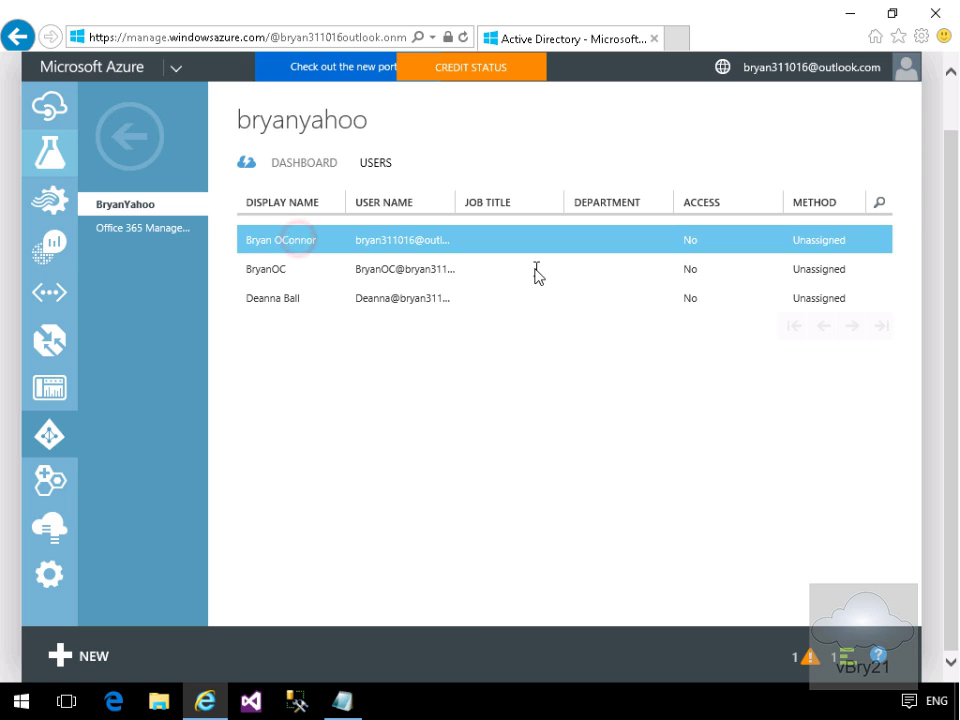
left_click(264, 268)
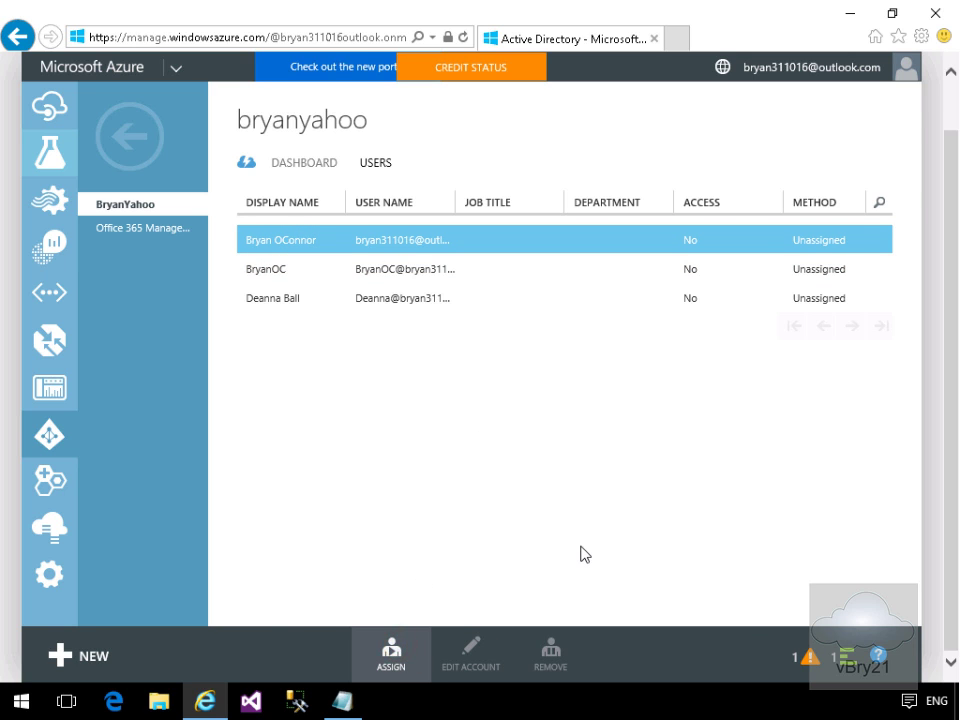
left_click(392, 652)
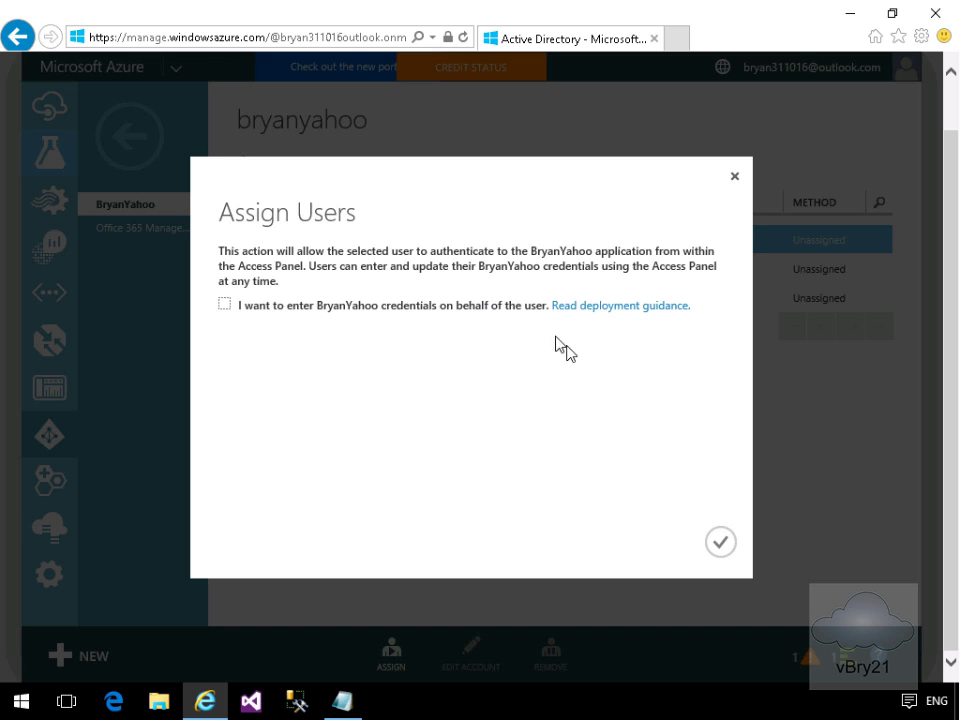
mouse_move(272, 236)
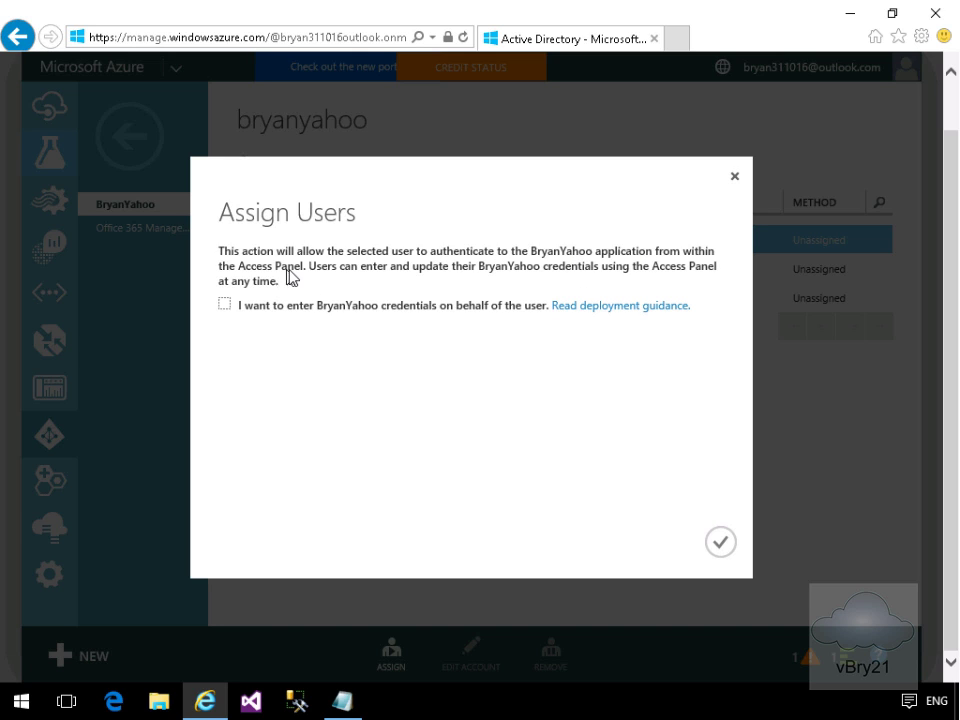
mouse_move(420, 280)
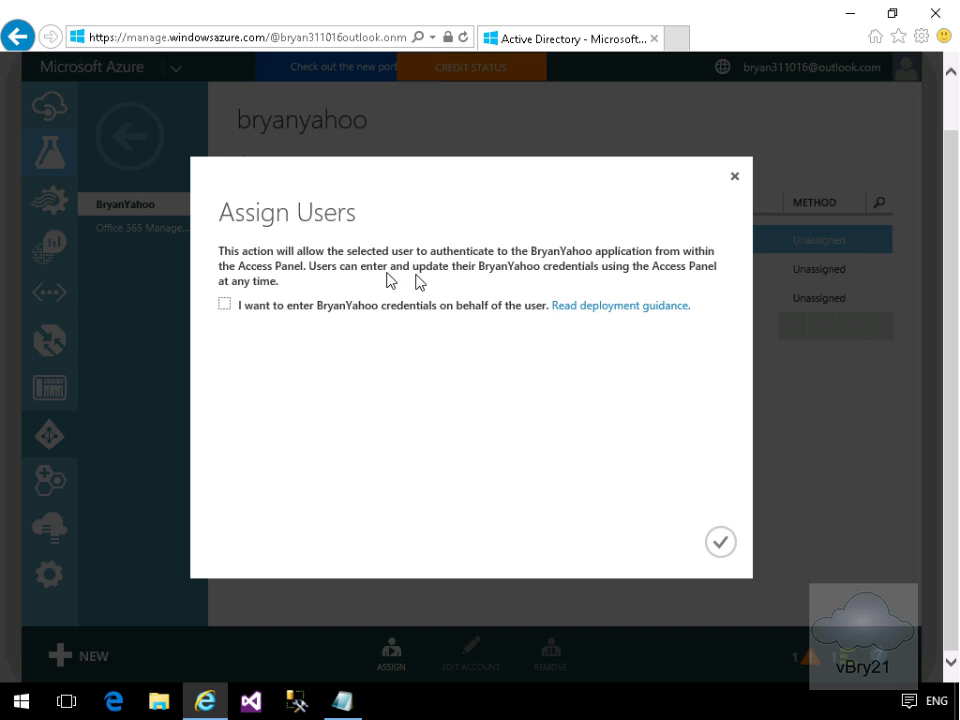
mouse_move(652, 286)
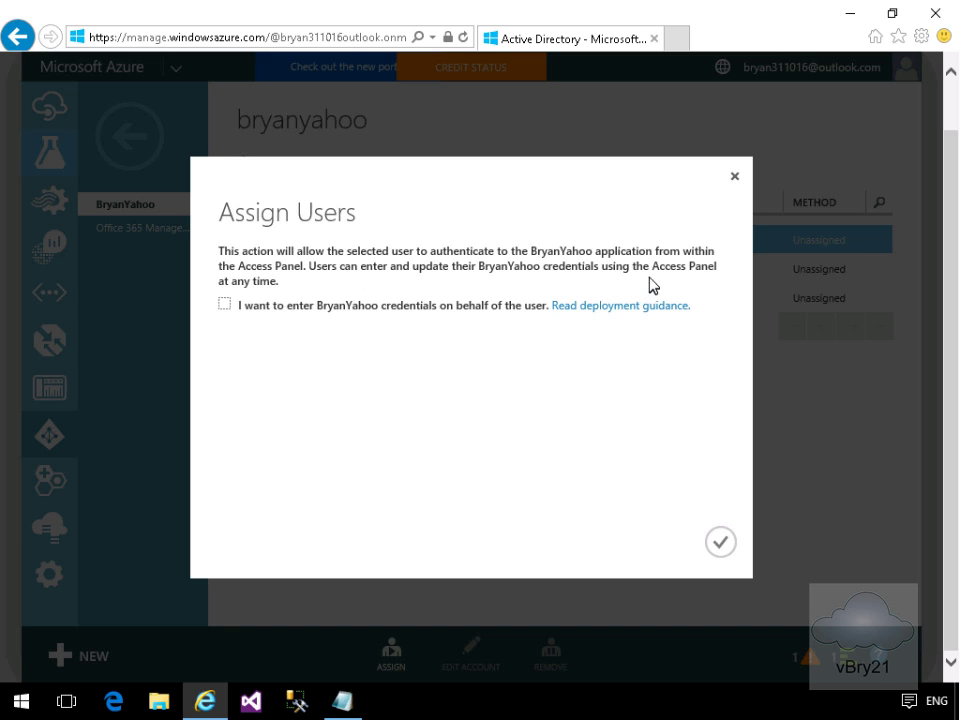
left_click(224, 304)
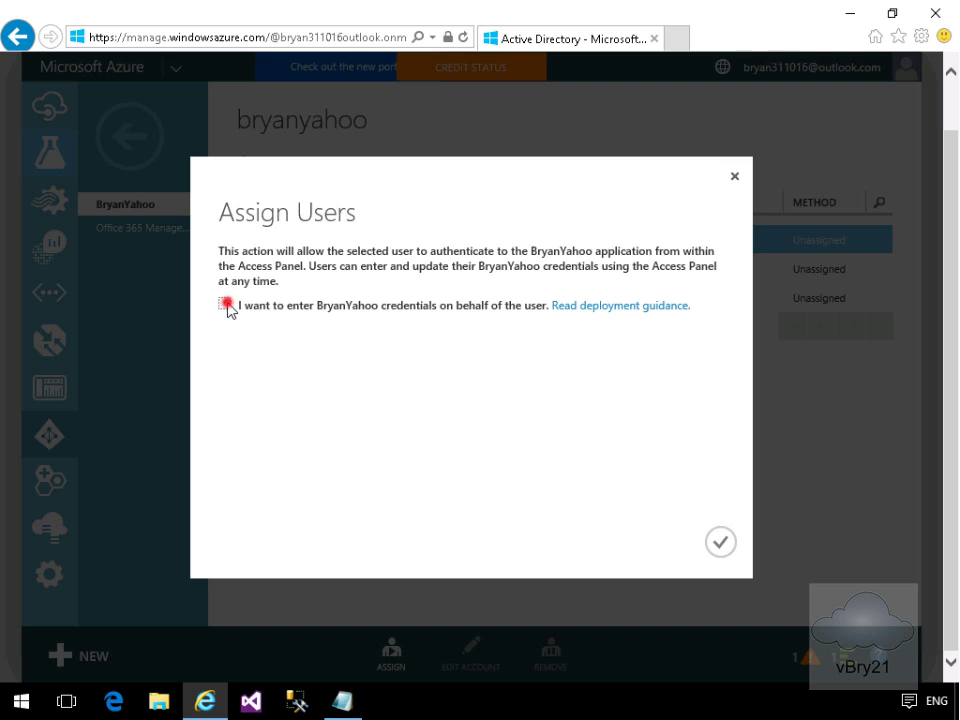
left_click(224, 304)
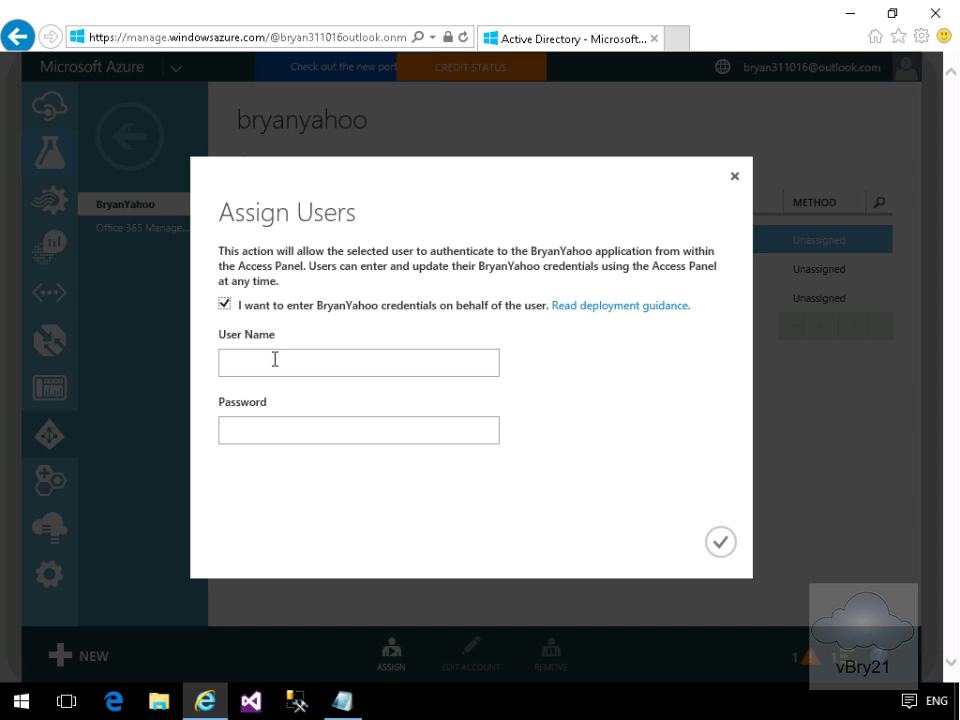
left_click(358, 362)
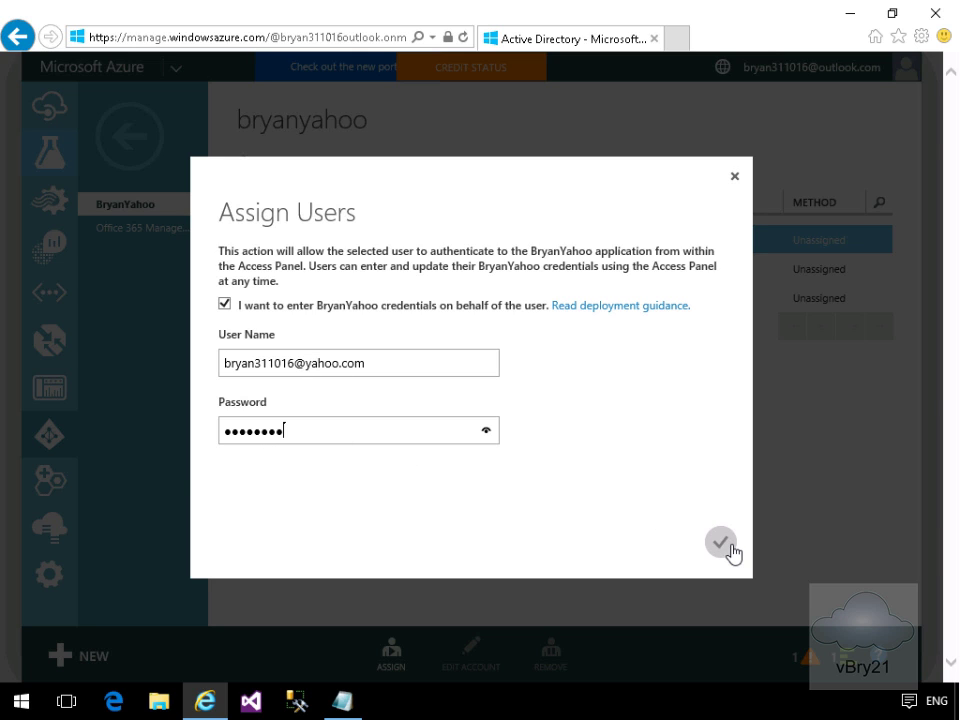
left_click(720, 540)
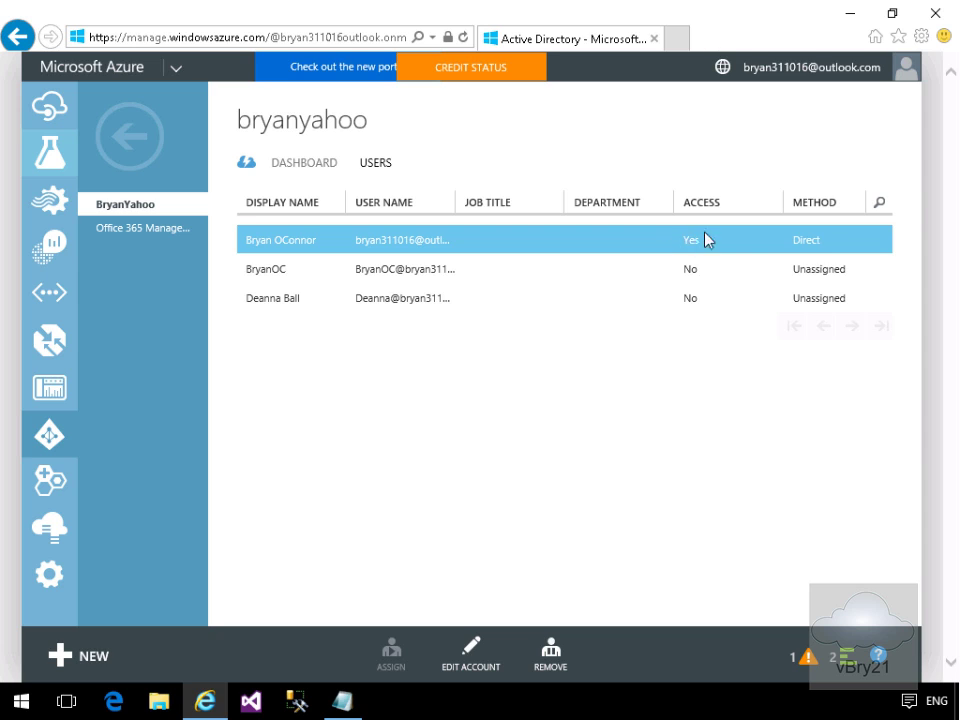
mouse_move(804, 244)
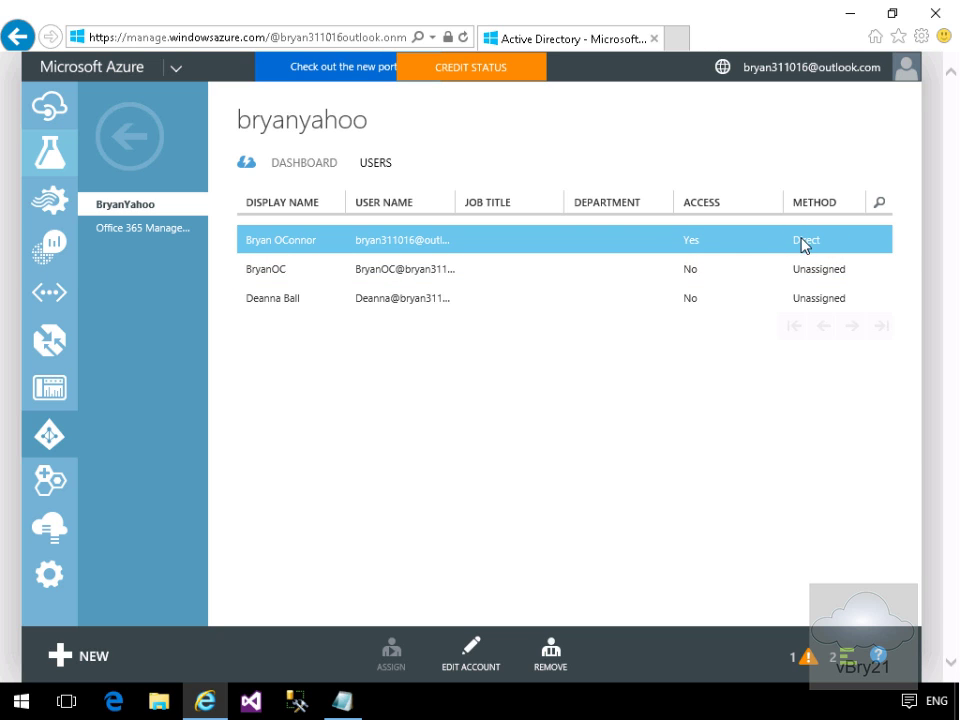
mouse_move(796, 248)
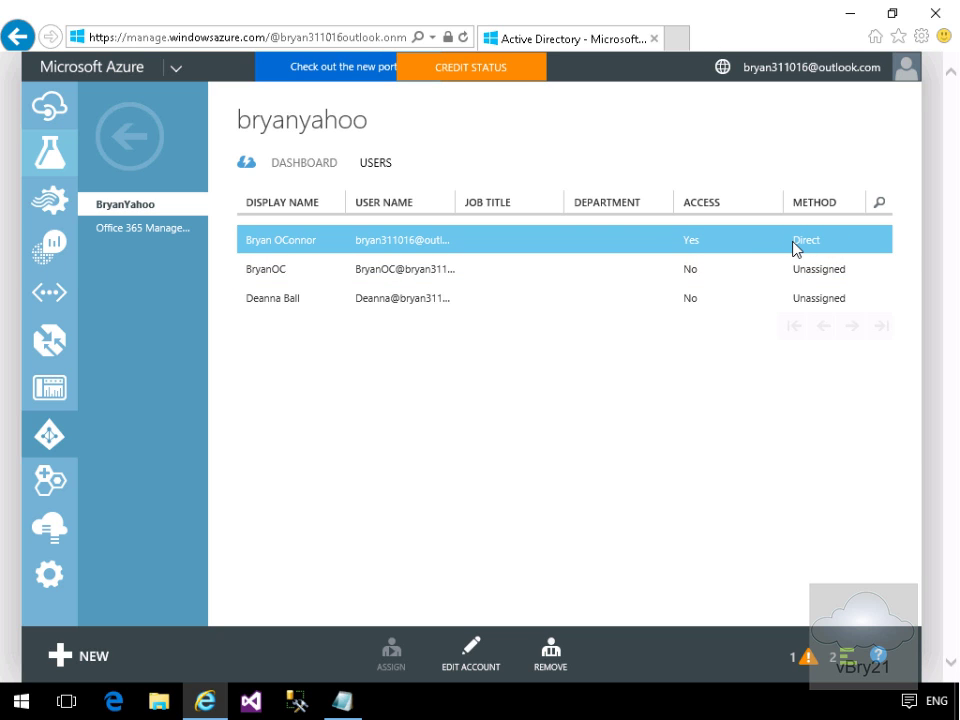